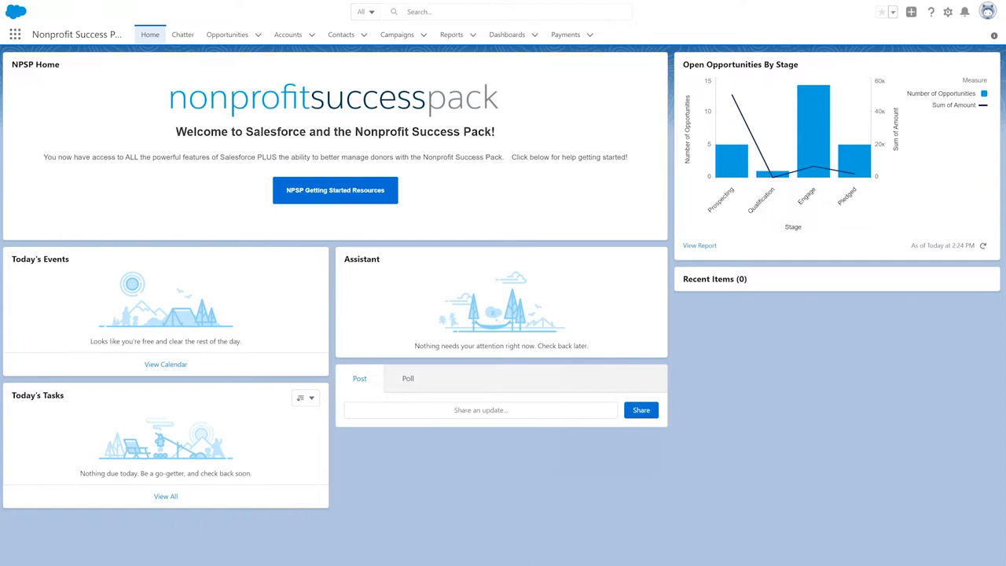
mouse_move(464, 59)
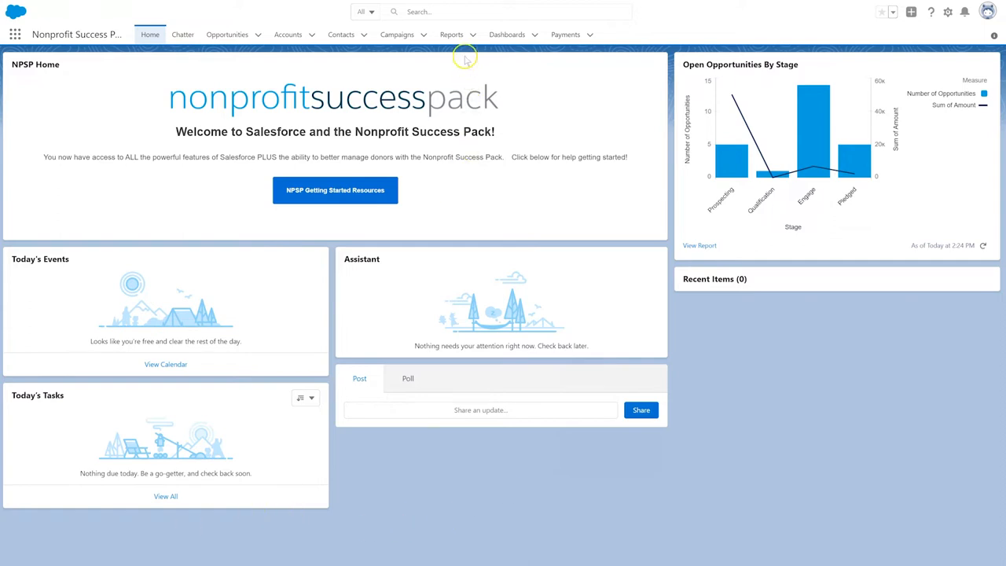
Step: Reveal the extra navigation items holding Opportunities and Reports via the More dropdown
click(451, 35)
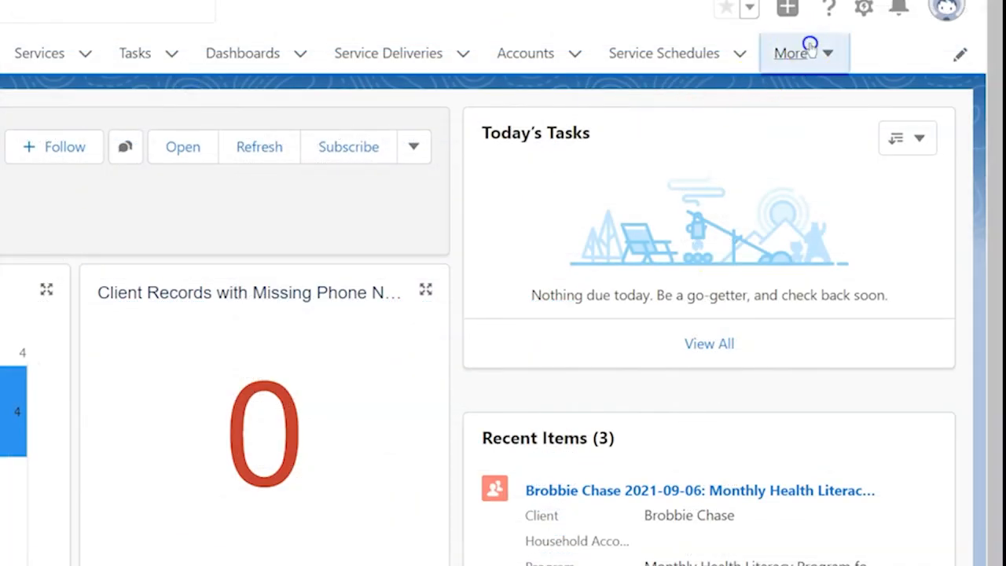
click(795, 54)
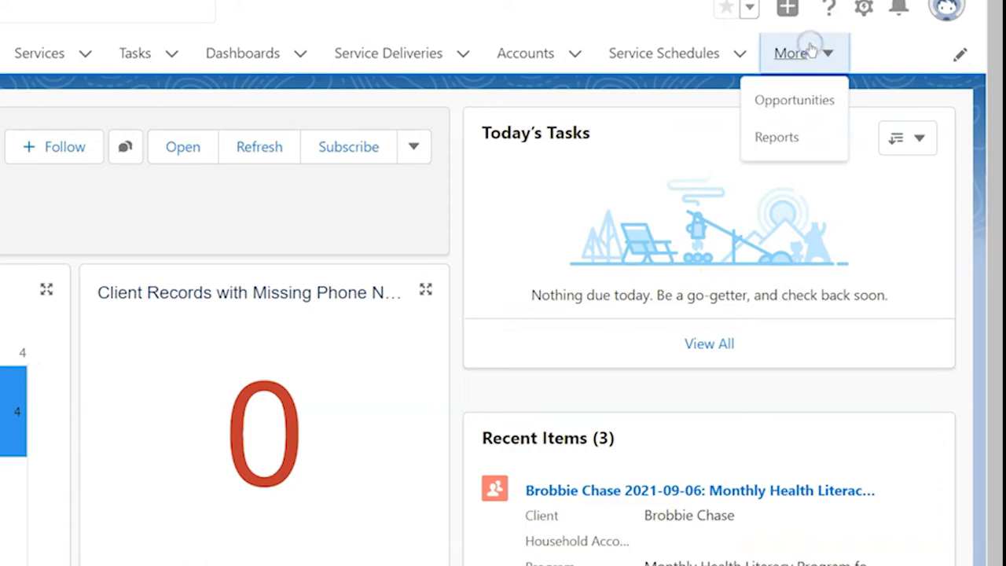
mouse_move(795, 137)
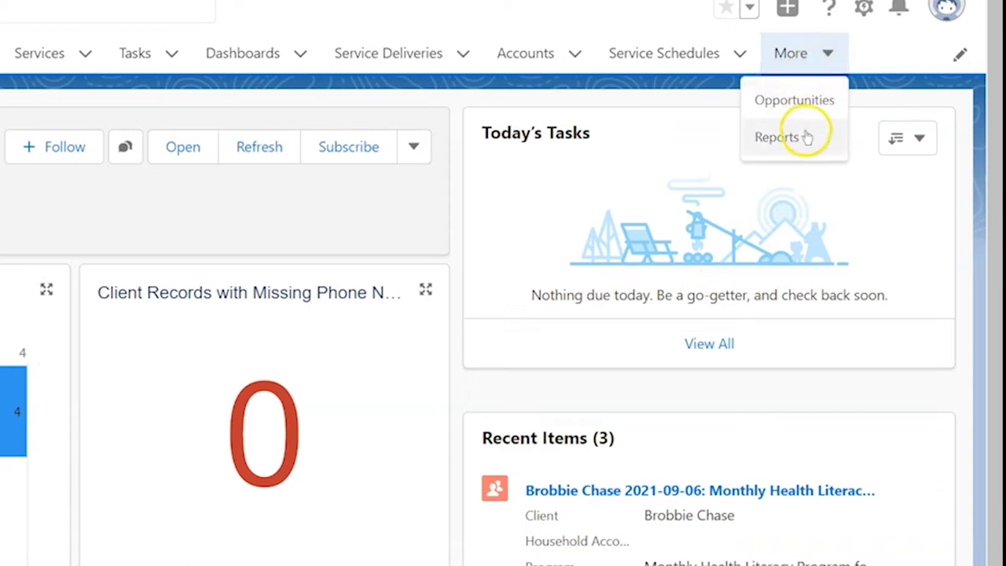
Step: Go to Reports and browse into the NPSP Fundraising Reports folder
click(779, 137)
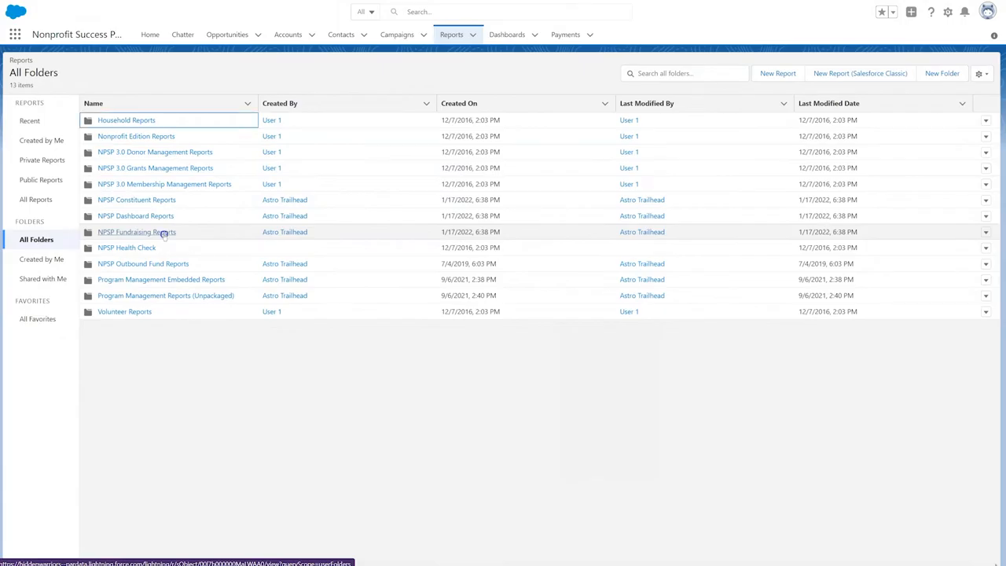
click(135, 233)
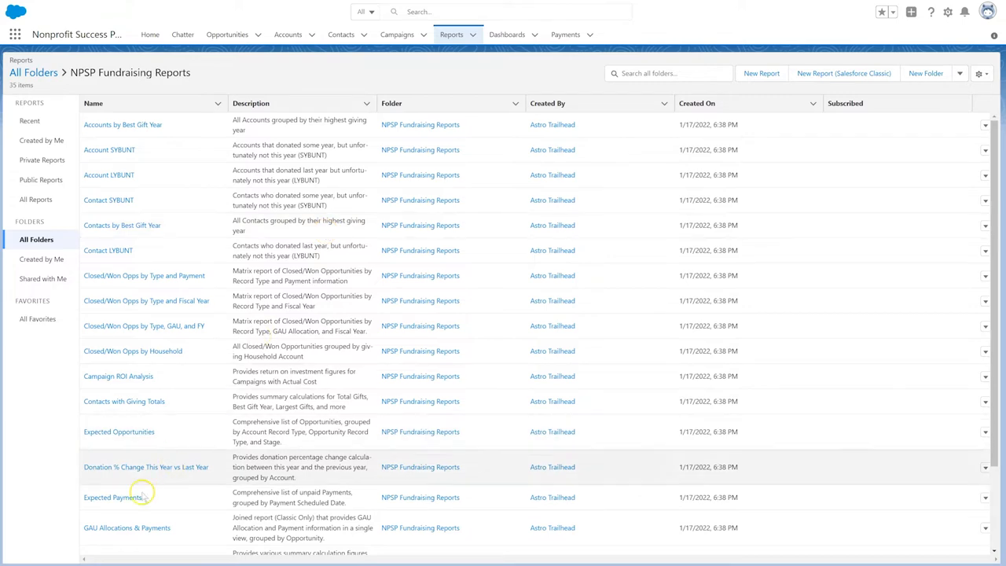
mouse_move(113, 496)
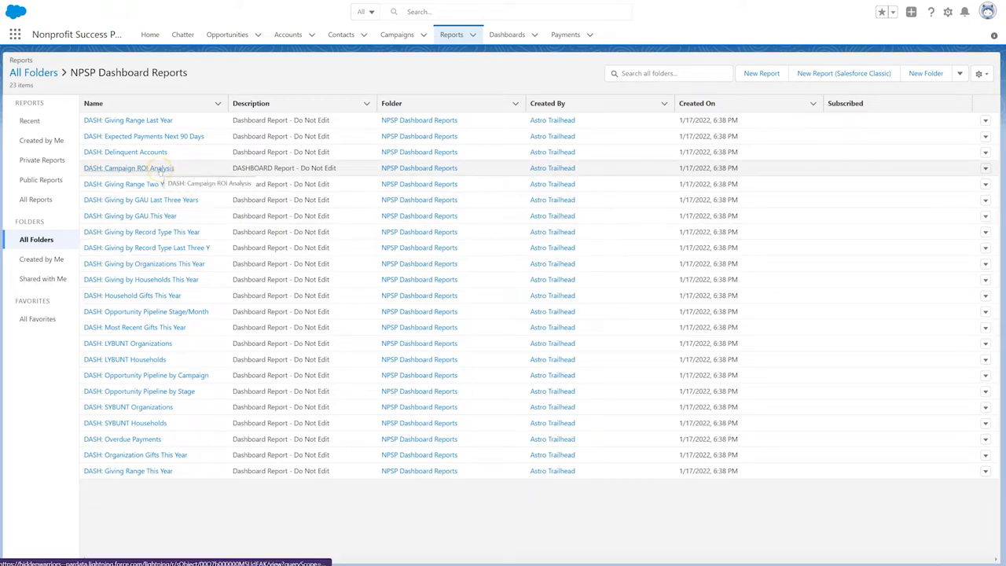
Step: View DASH: Campaign ROI Analysis and start a Save As copy, editing its Report Name
click(129, 167)
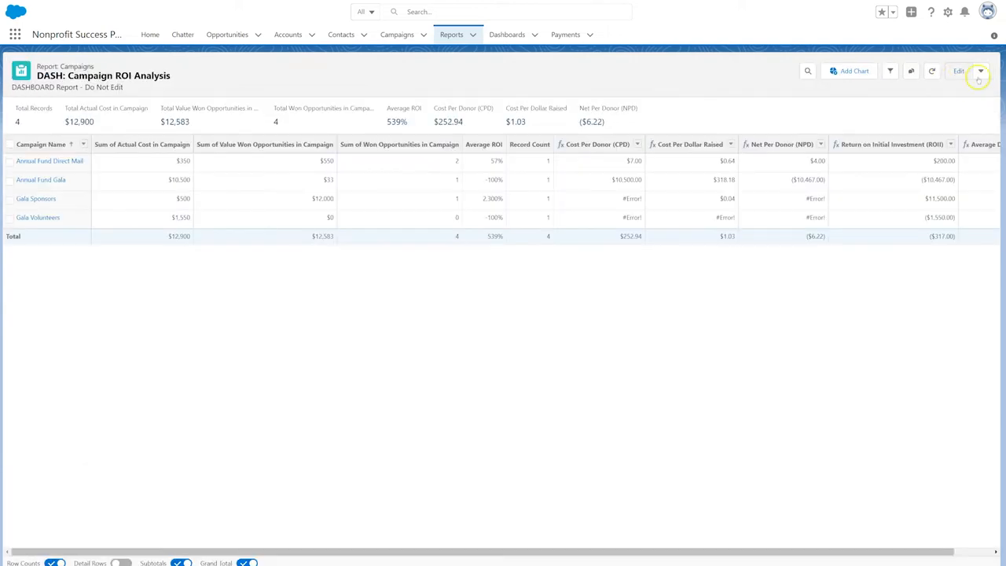
click(980, 71)
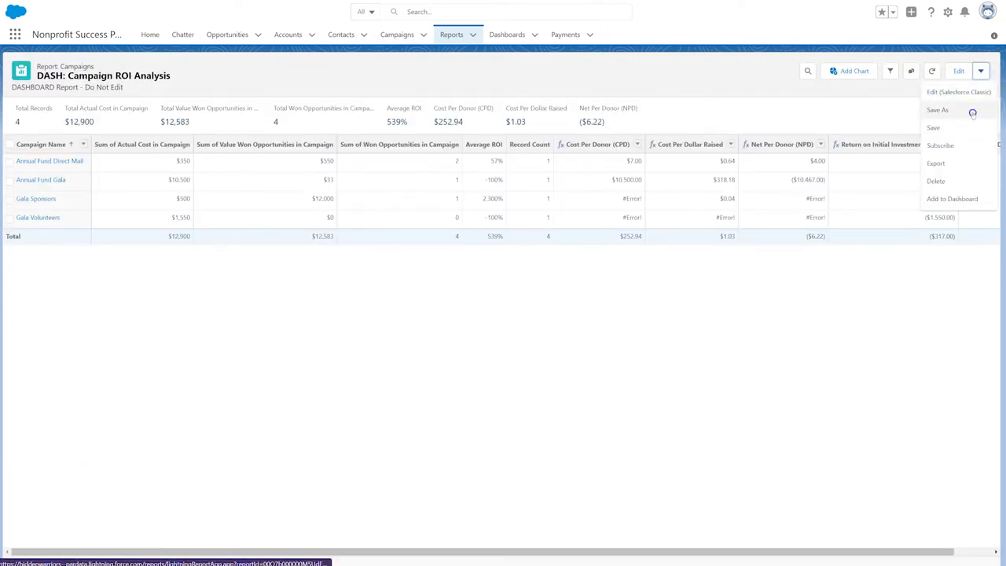
click(936, 110)
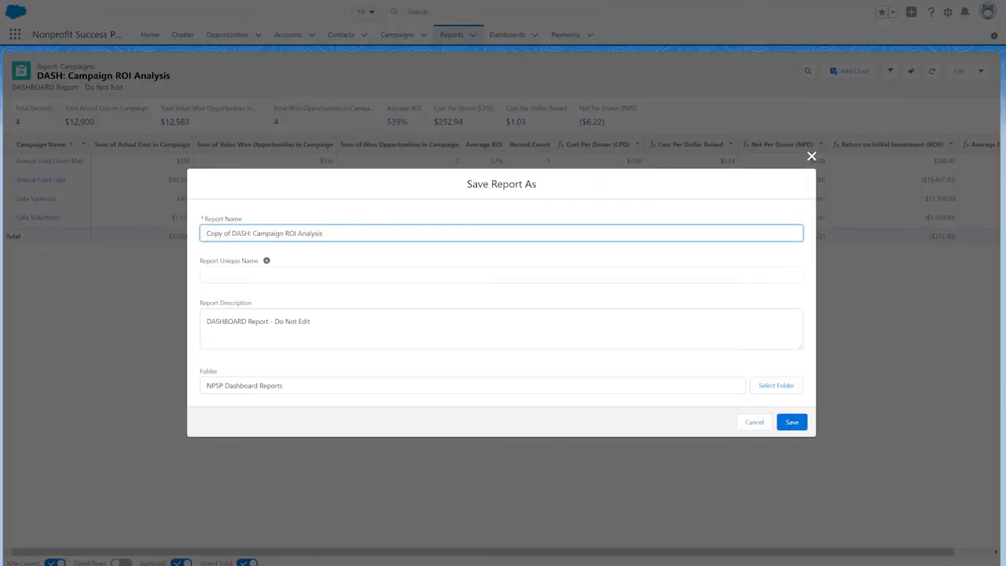
text(My)
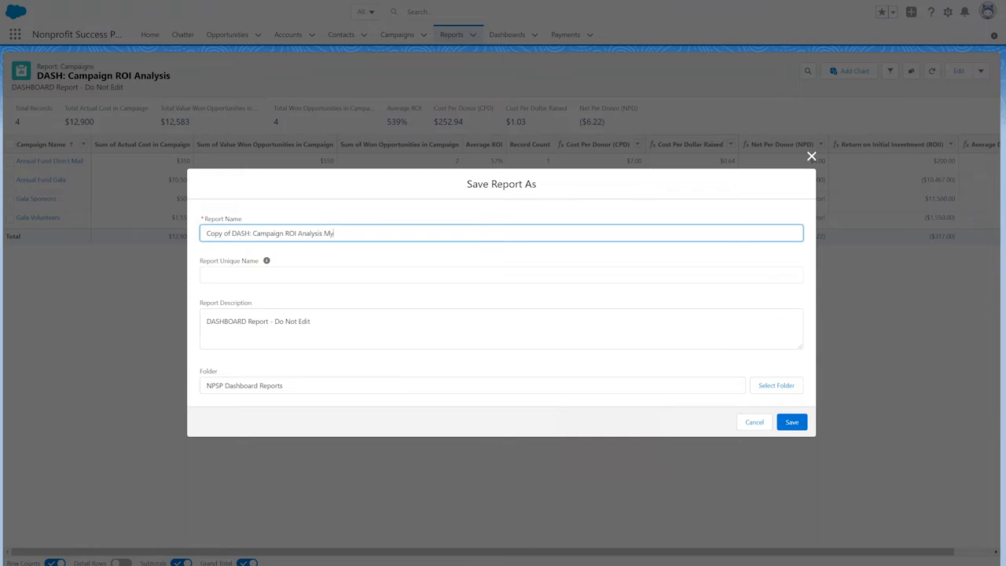
key(Backspace)
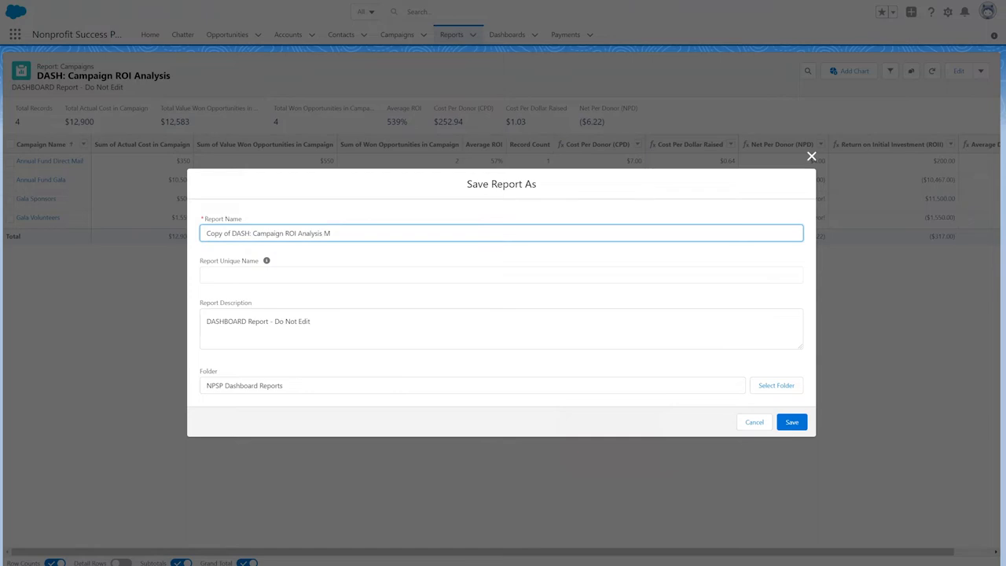
click(754, 422)
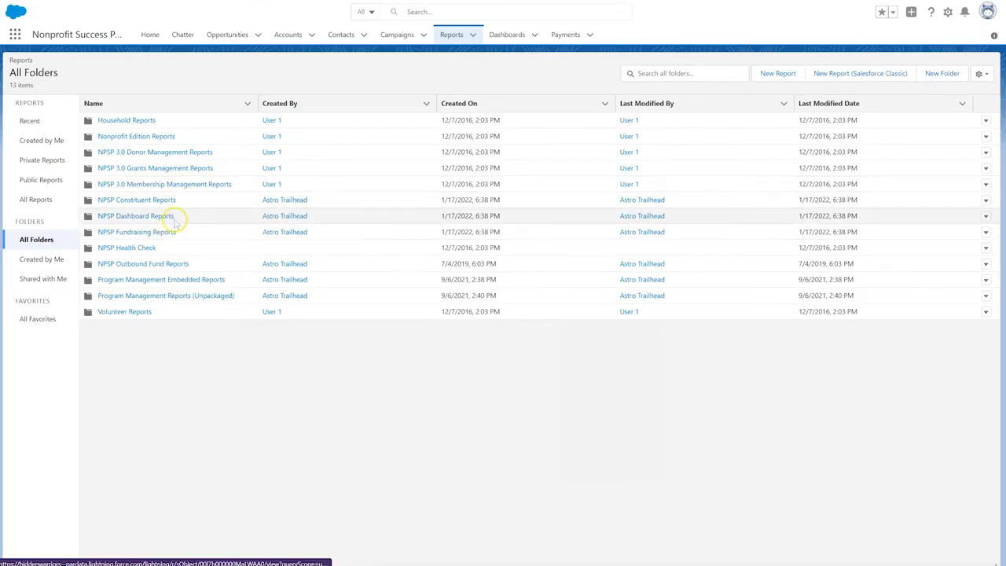
mouse_move(951, 219)
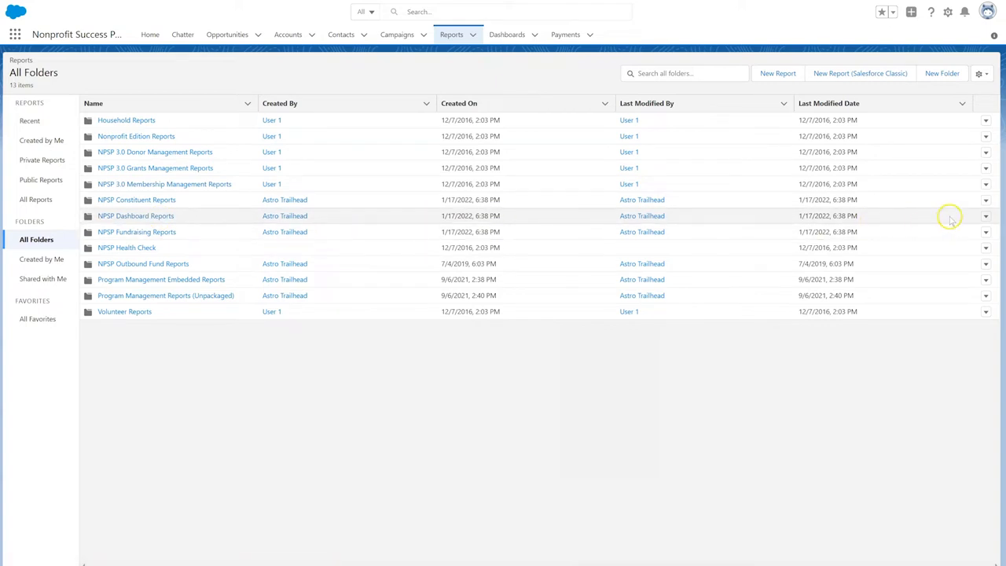
mouse_move(983, 215)
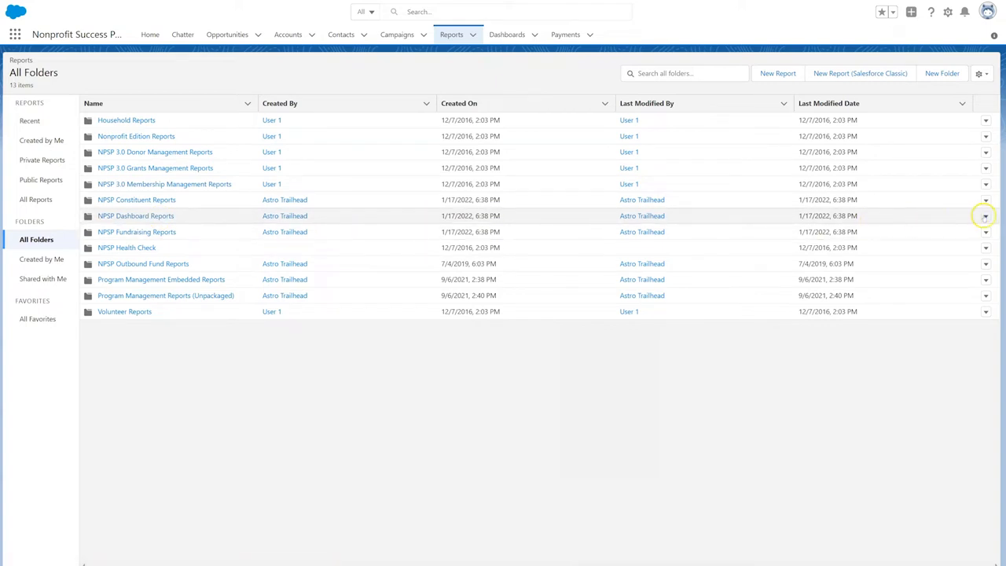
Step: Bring up the sharing options for the NPSP Dashboard Reports folder
click(983, 215)
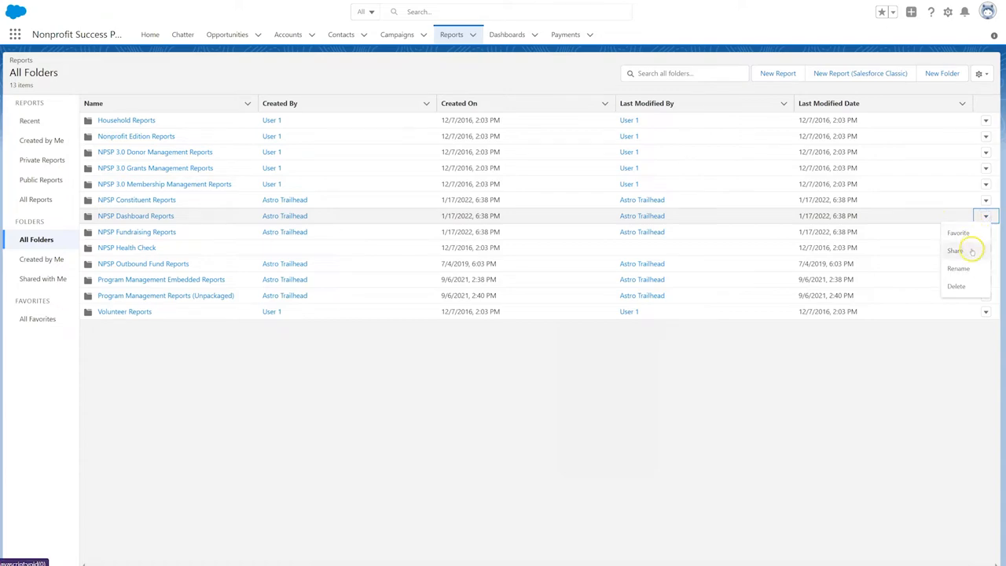
click(953, 250)
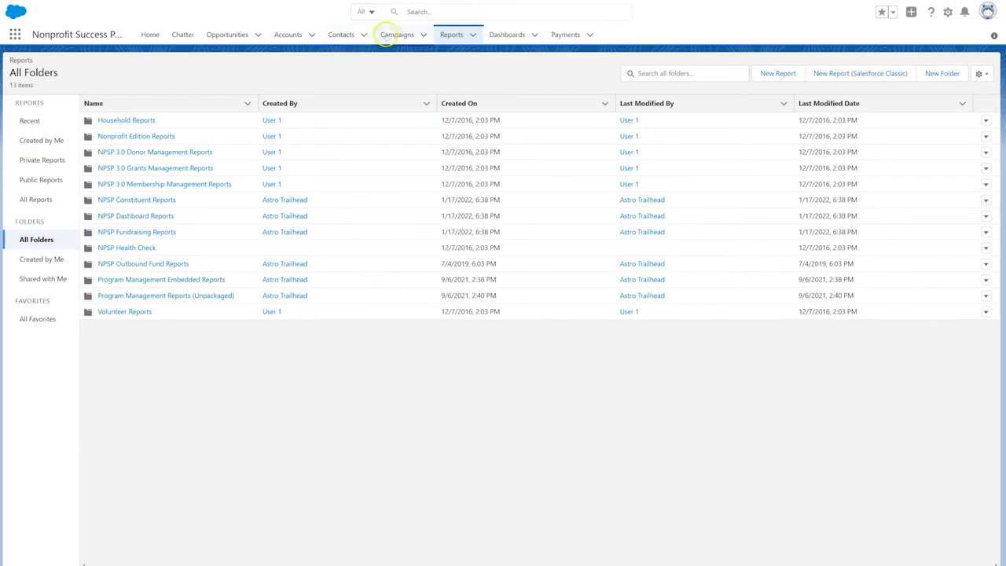
Step: Browse all dashboard folders and look inside NPSP Dashboards
click(506, 34)
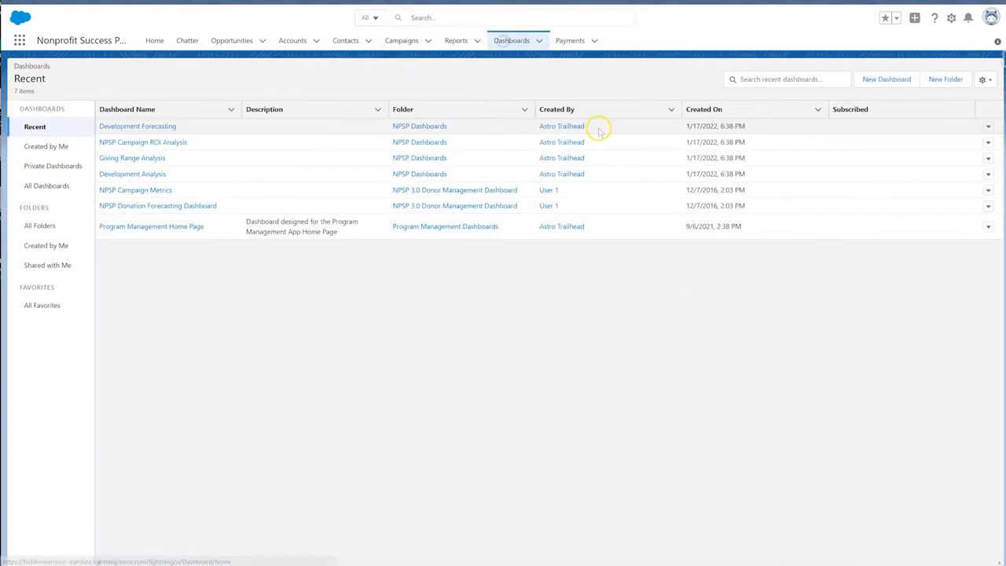
mouse_move(481, 281)
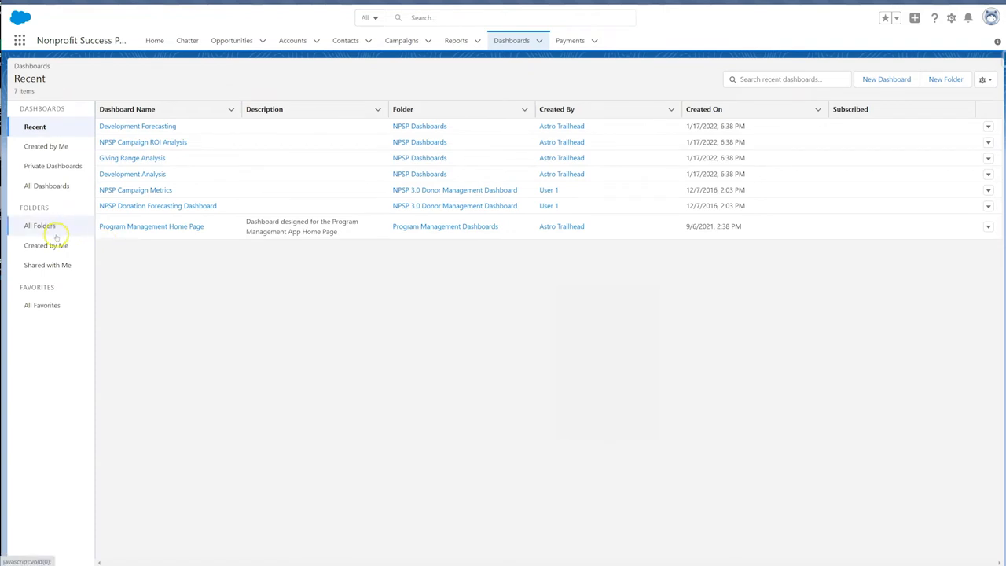
click(41, 226)
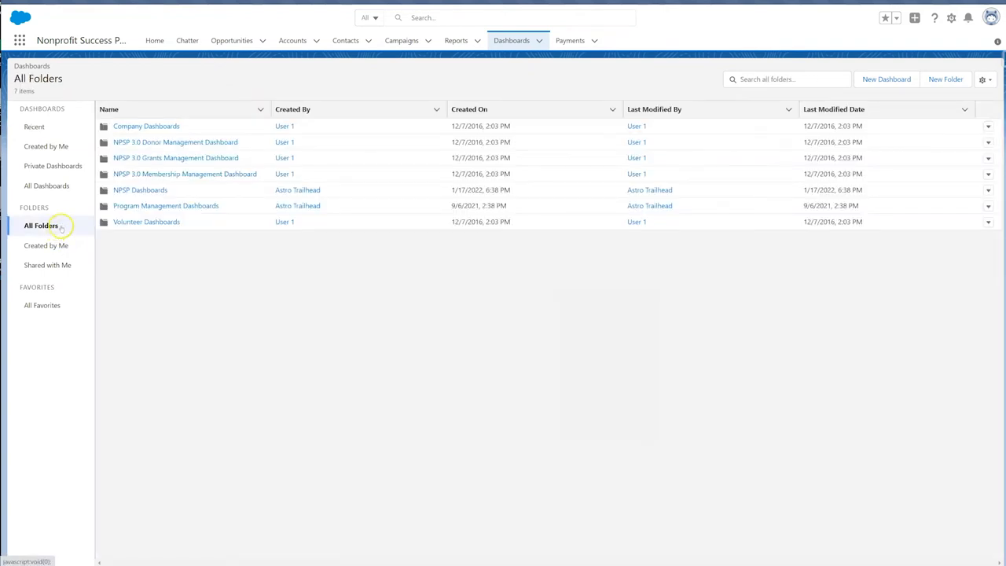
click(140, 188)
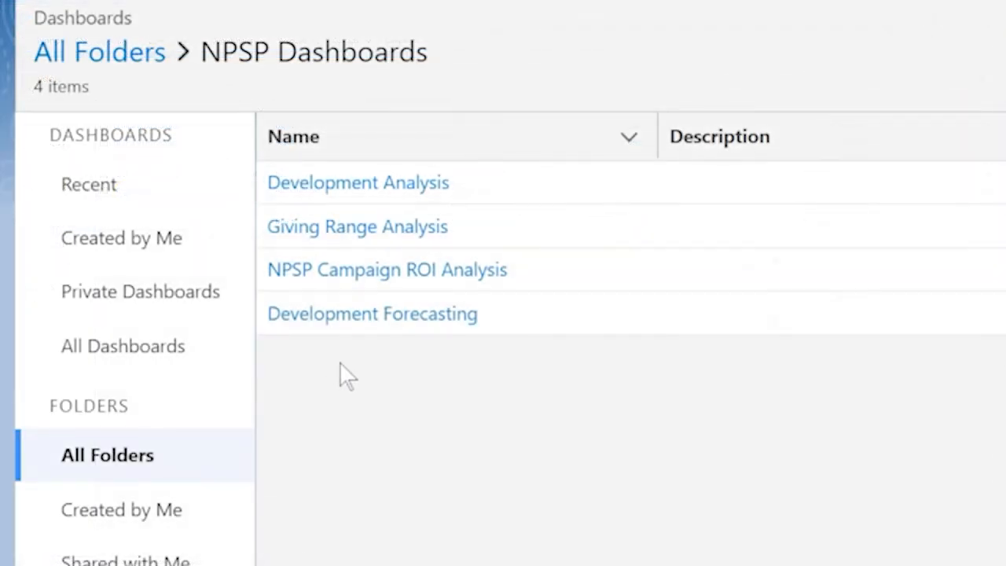
click(358, 183)
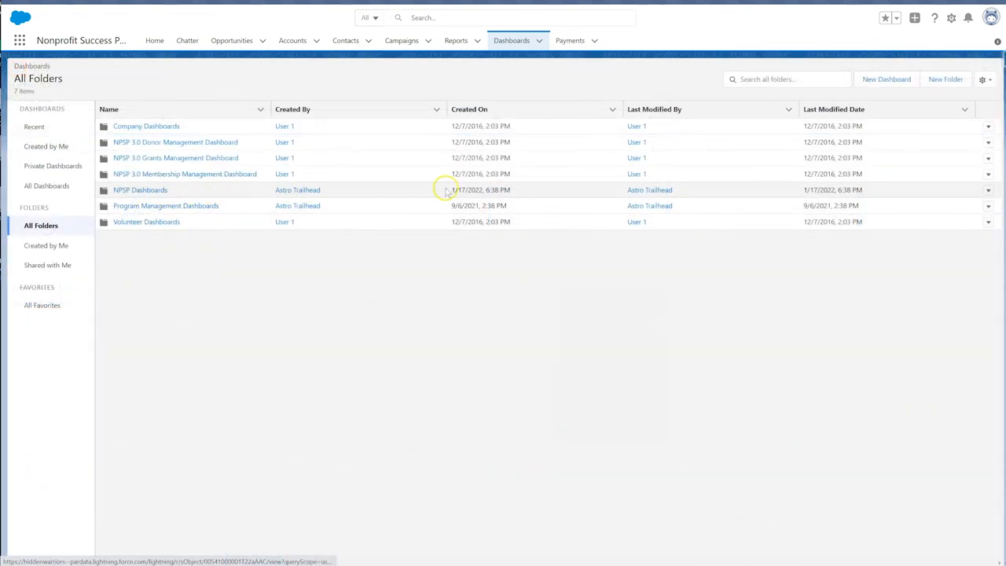
Step: View the NPSP Dashboards folder's Share option, then load the NPSP Reports Workbook PDF
click(987, 188)
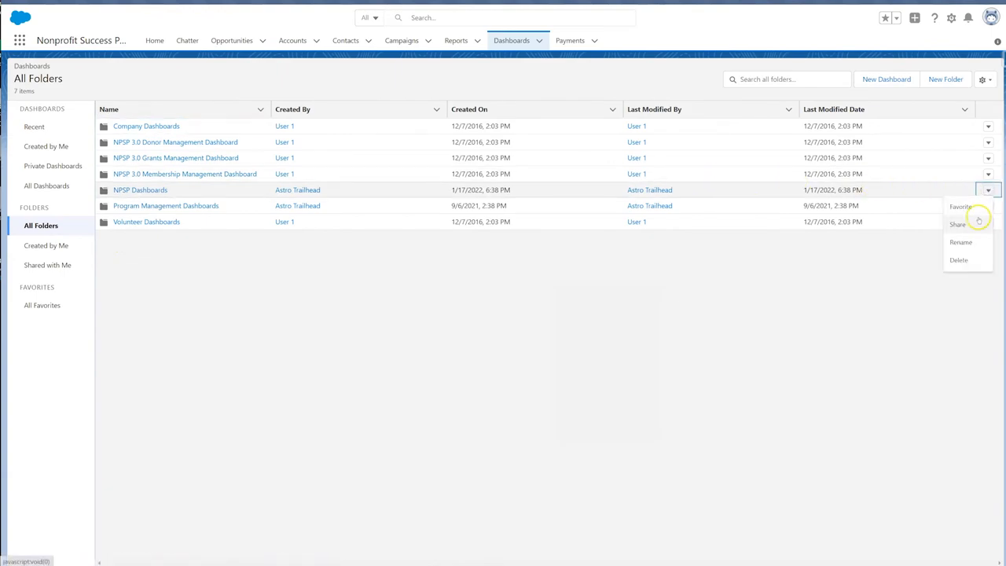
click(957, 223)
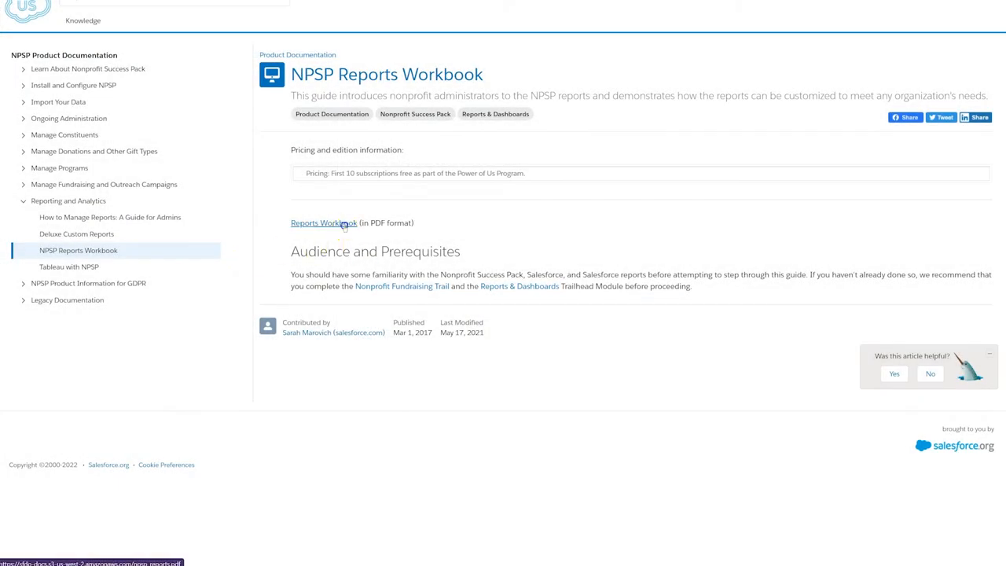
click(315, 223)
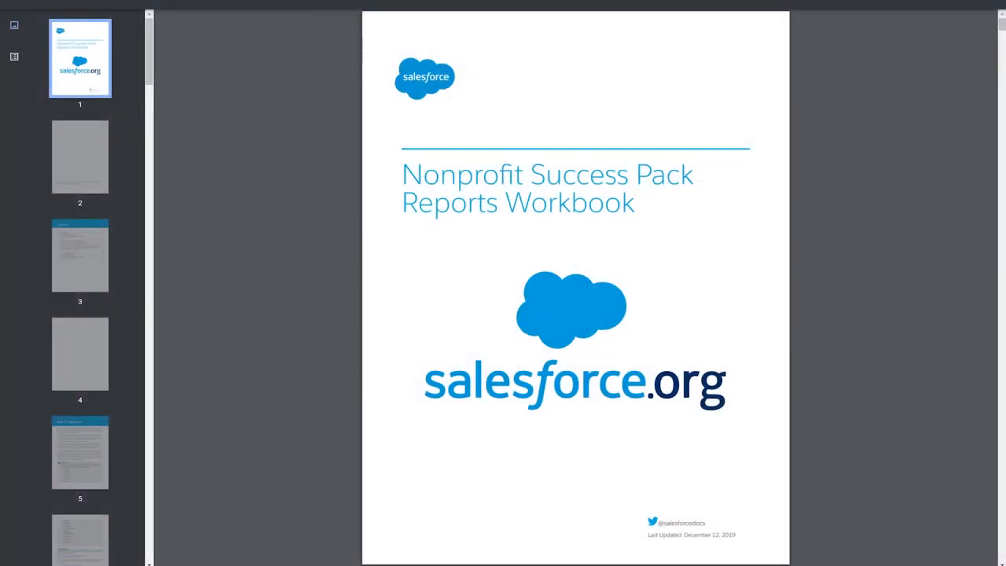
Step: Page through the workbook past Prerequisites and Install the Reports Package to Update Report Folder Access
click(79, 157)
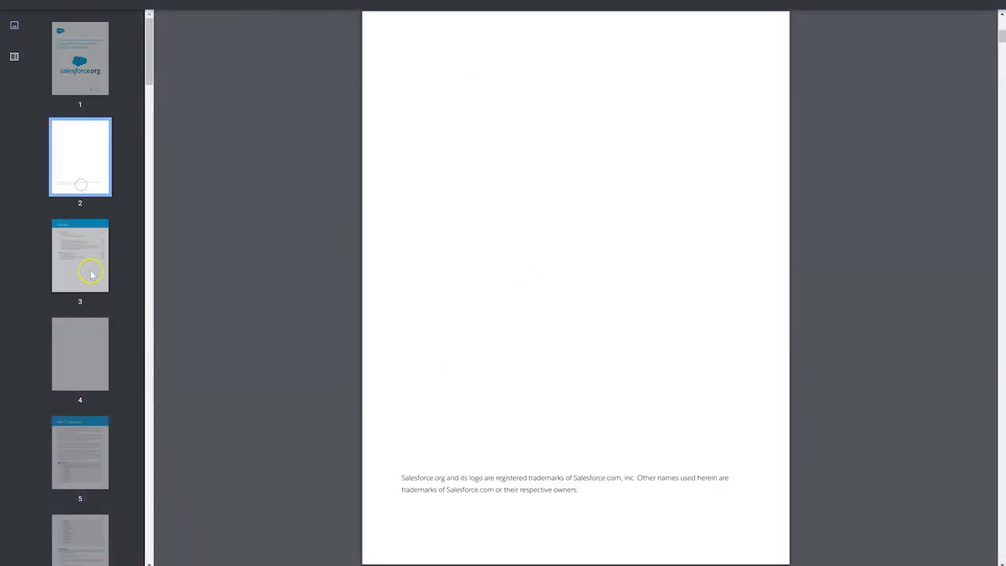
click(78, 354)
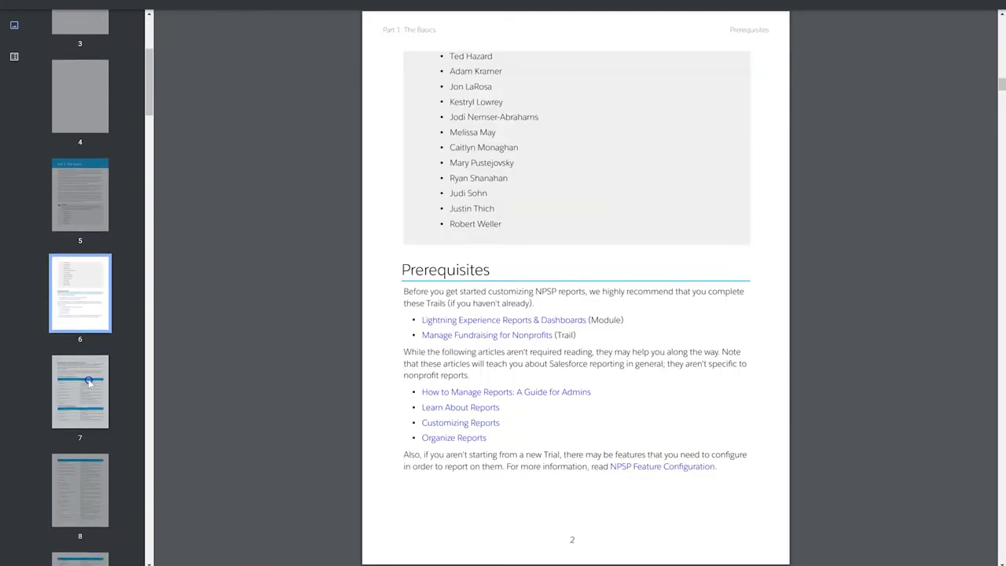
click(79, 387)
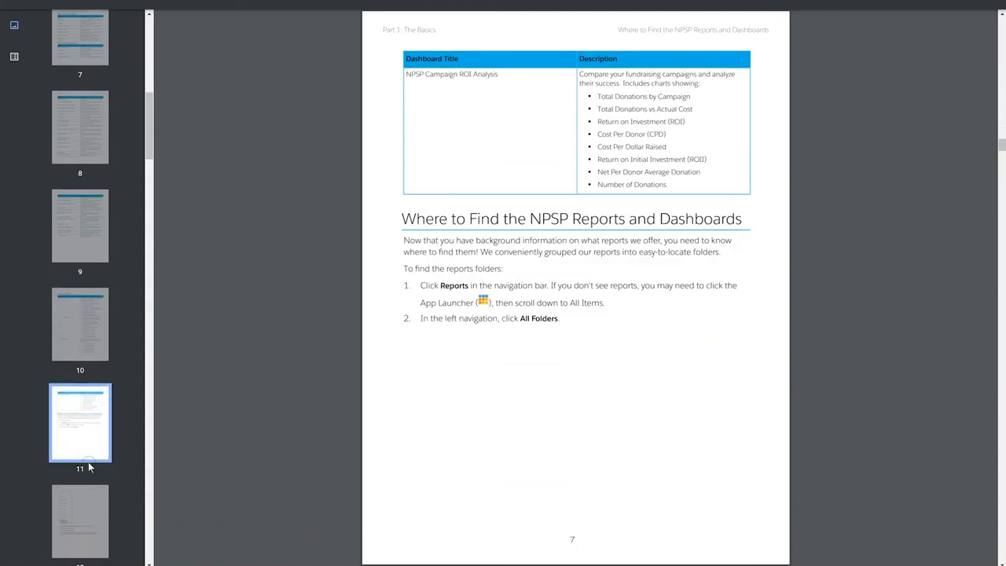
scroll(down, 3)
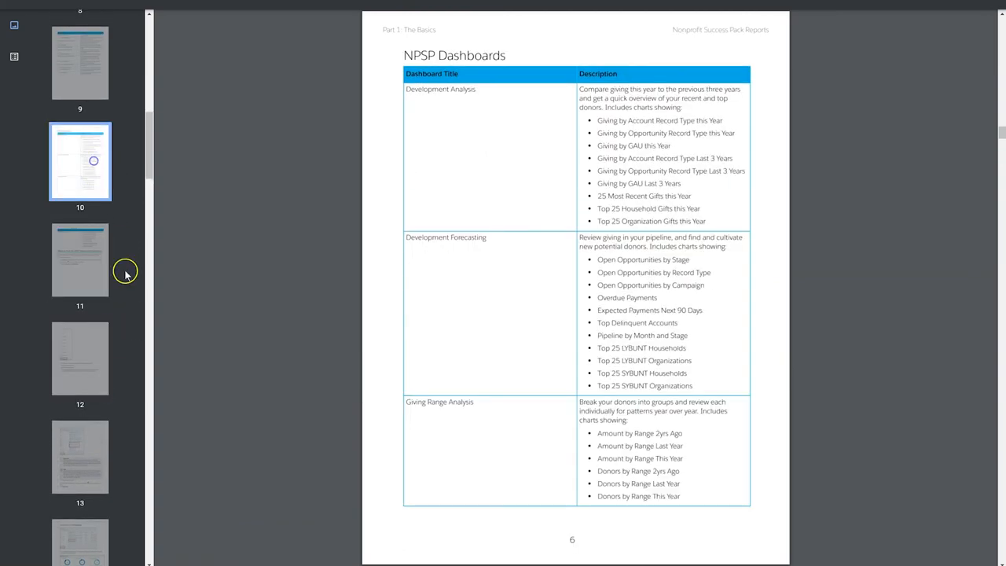
scroll(down, 3)
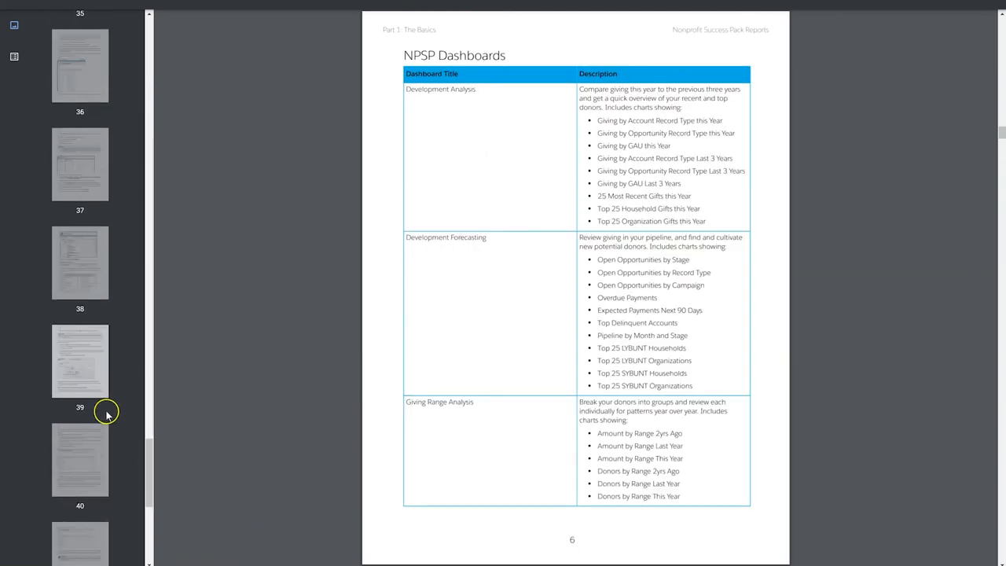
click(79, 320)
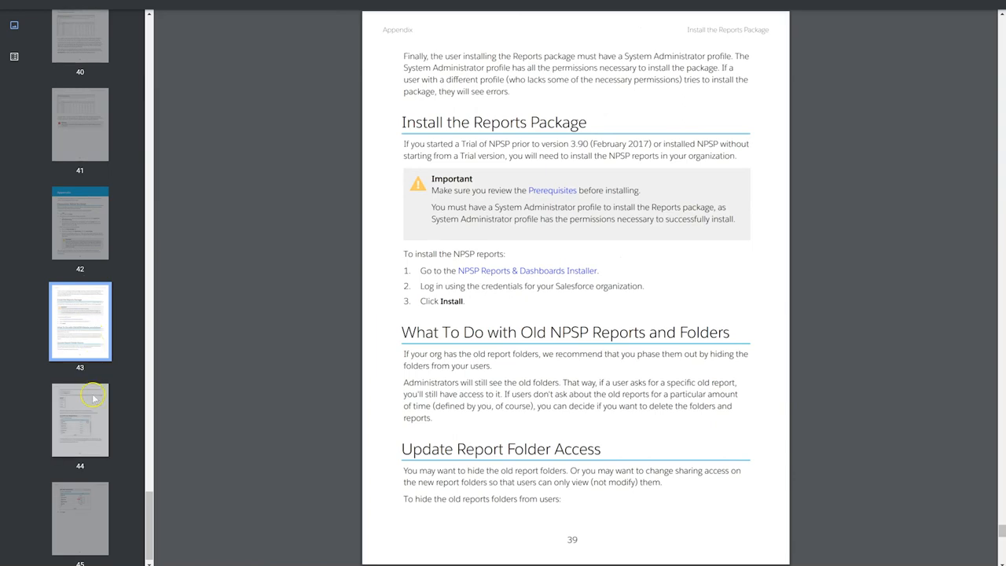
click(78, 506)
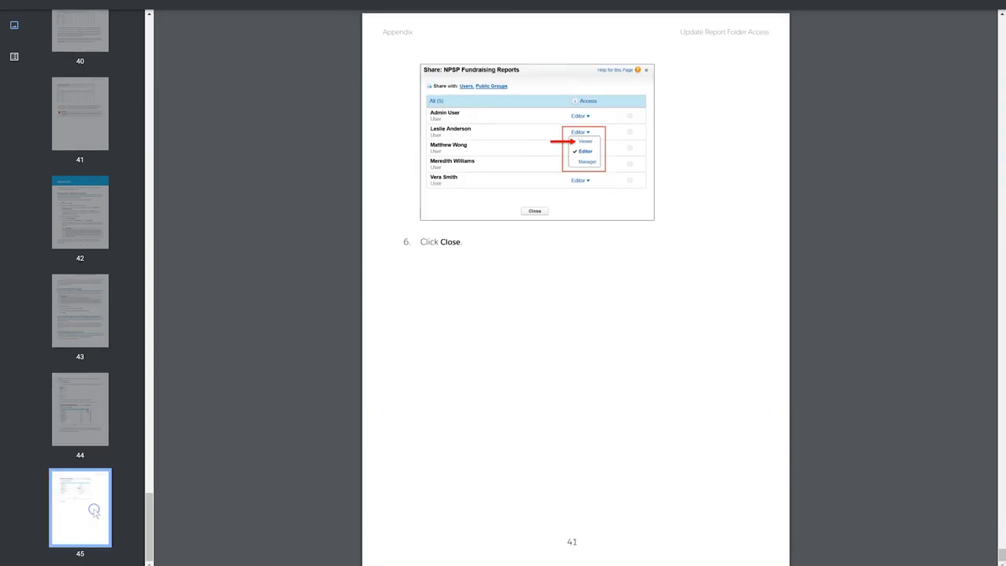